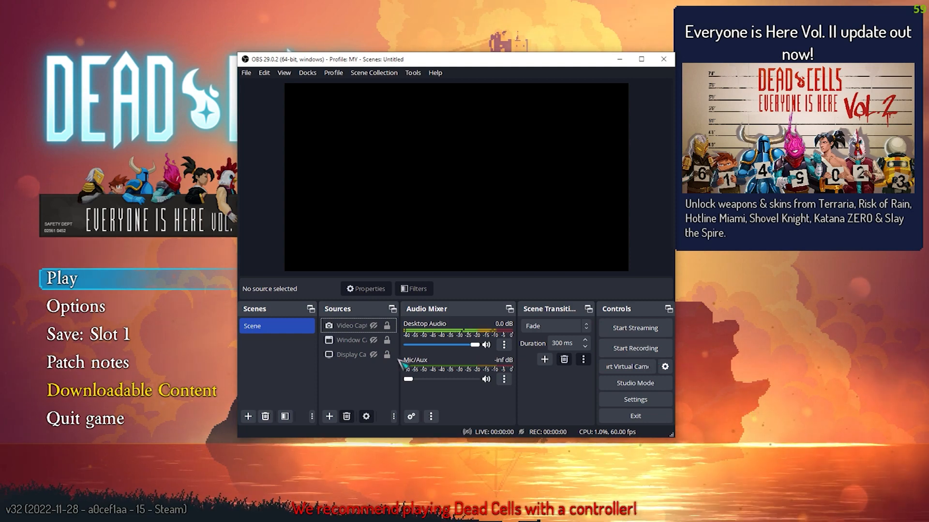
# - Add a Game Capture source that captures the specific [deadcells.exe]: Dead Cells window
pyautogui.click(329, 417)
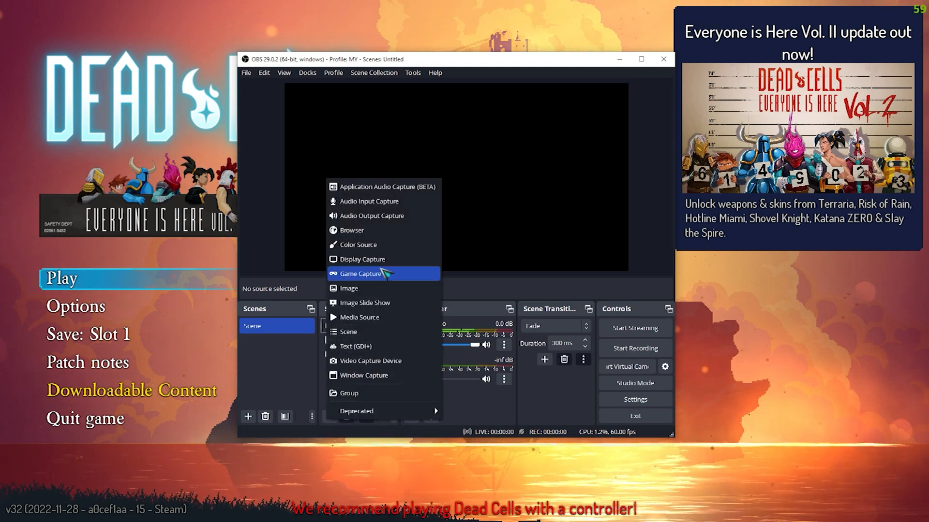
pyautogui.click(359, 274)
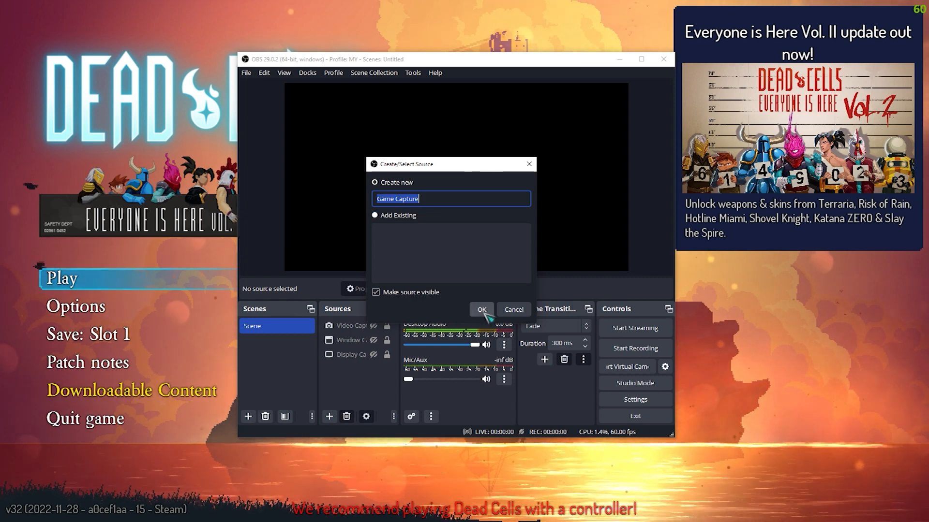
pyautogui.click(481, 309)
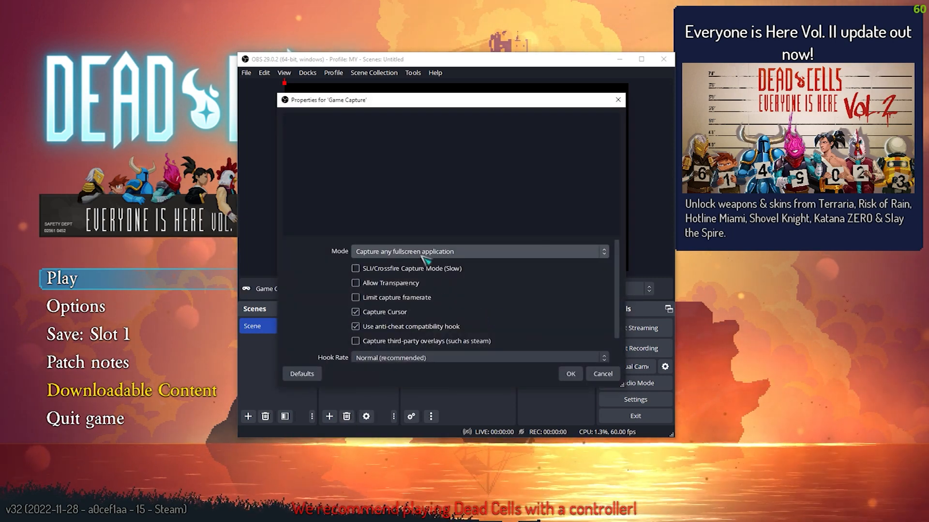
pyautogui.click(480, 251)
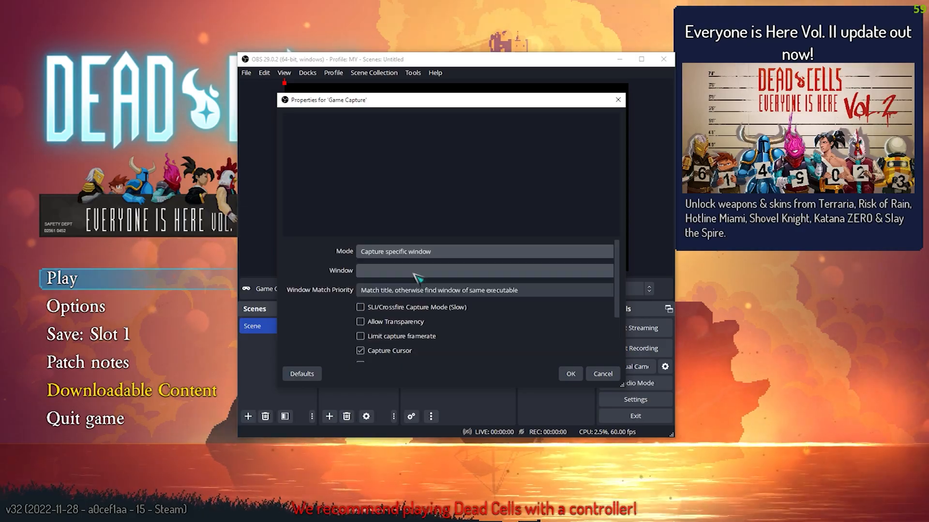
pyautogui.click(484, 271)
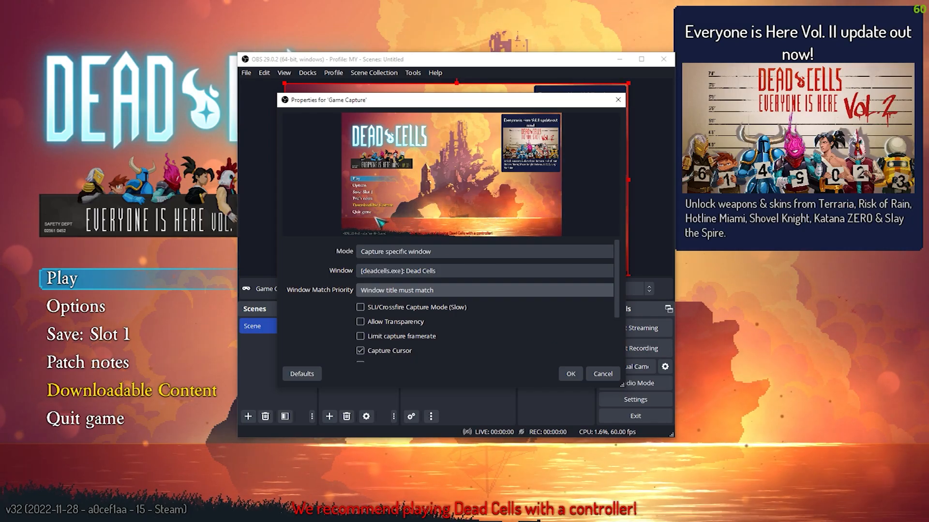
pyautogui.scroll(-3)
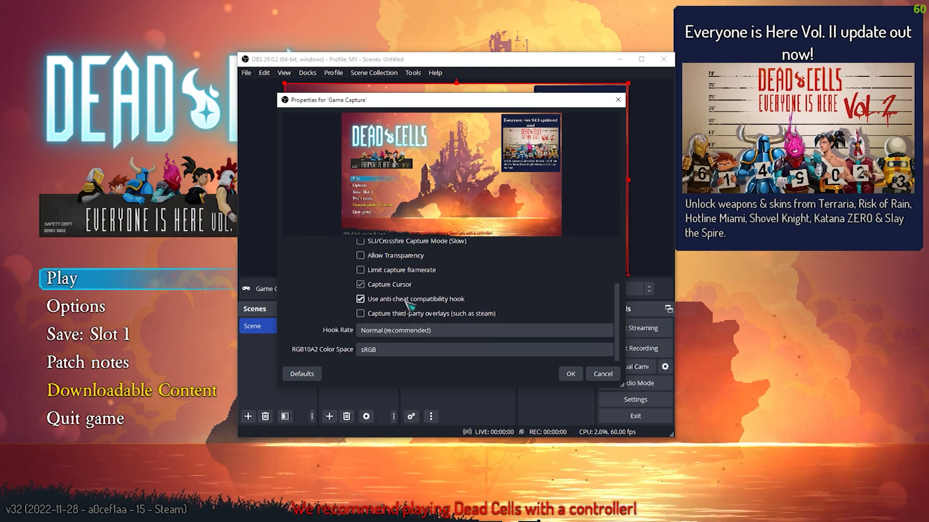
pyautogui.moveTo(409, 363)
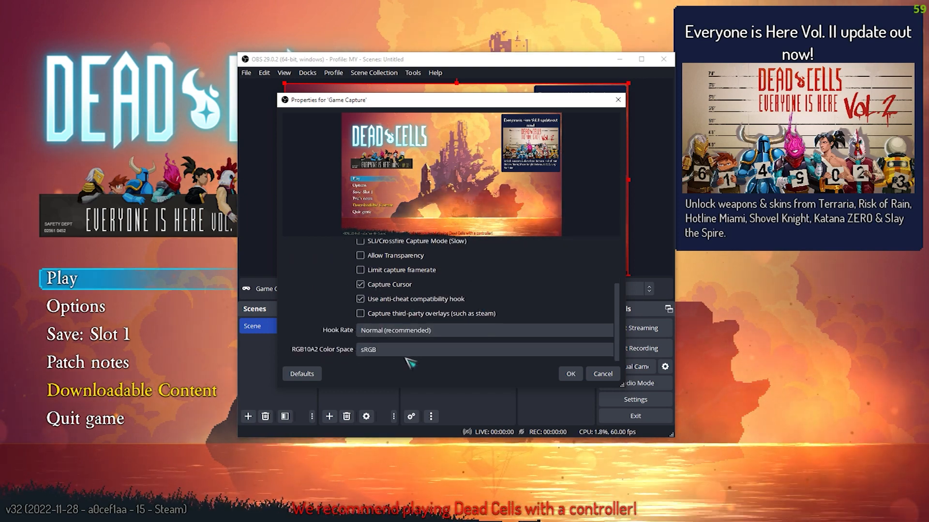
pyautogui.click(570, 374)
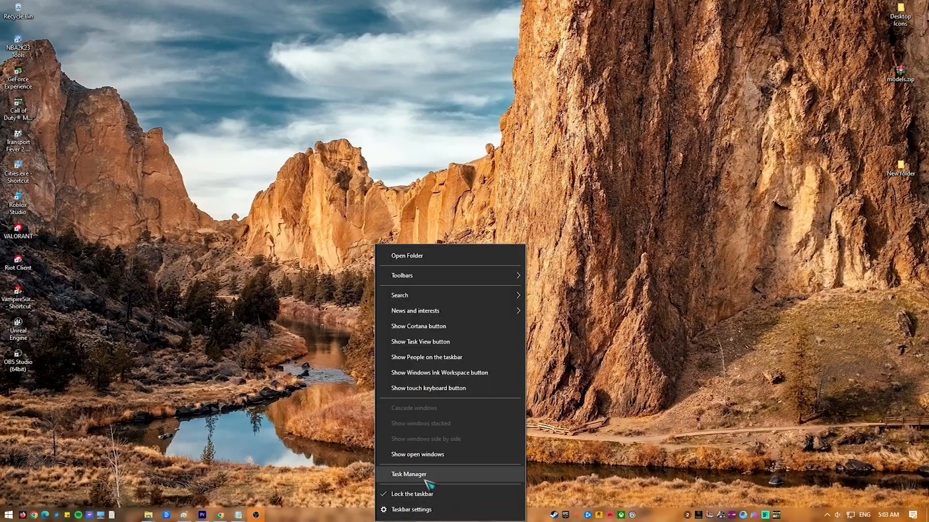
# - In Task Manager, expand the OBS Studio process and show its window's actions
pyautogui.click(409, 474)
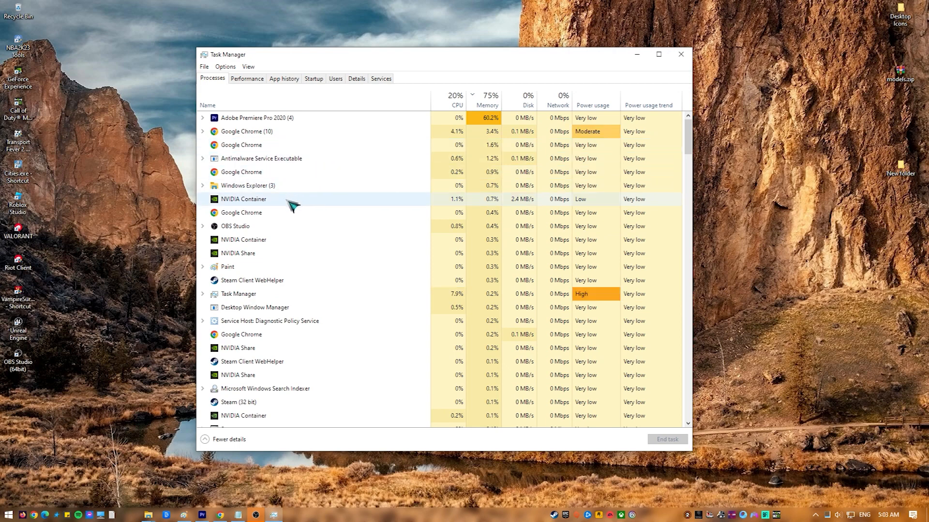
pyautogui.click(234, 226)
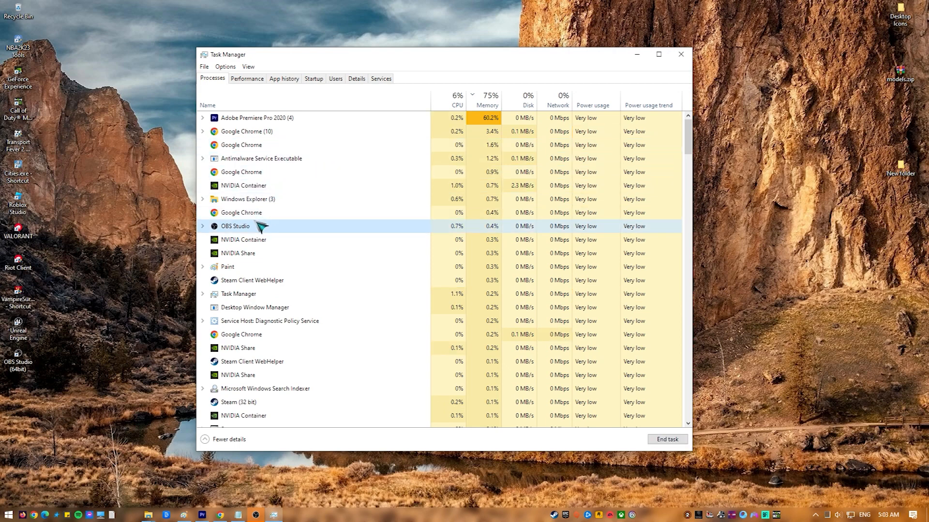
pyautogui.click(202, 226)
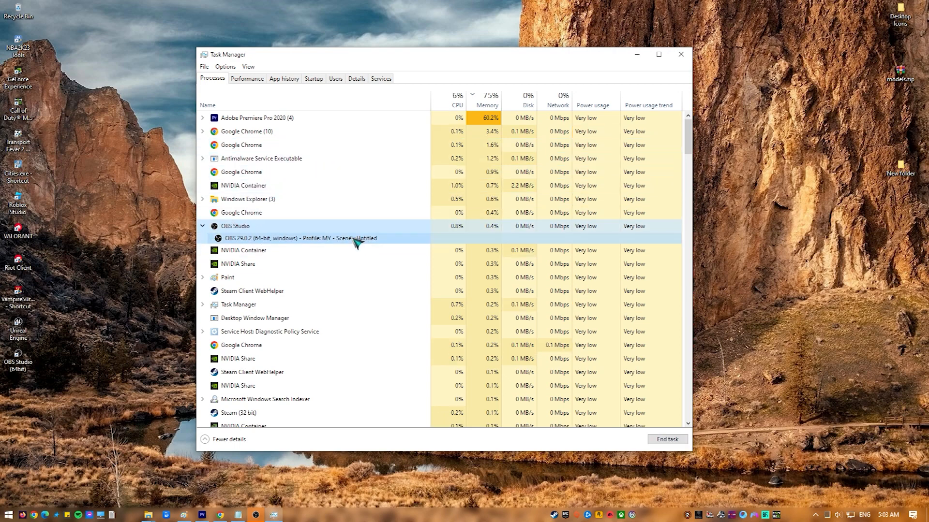
pyautogui.rightClick(298, 238)
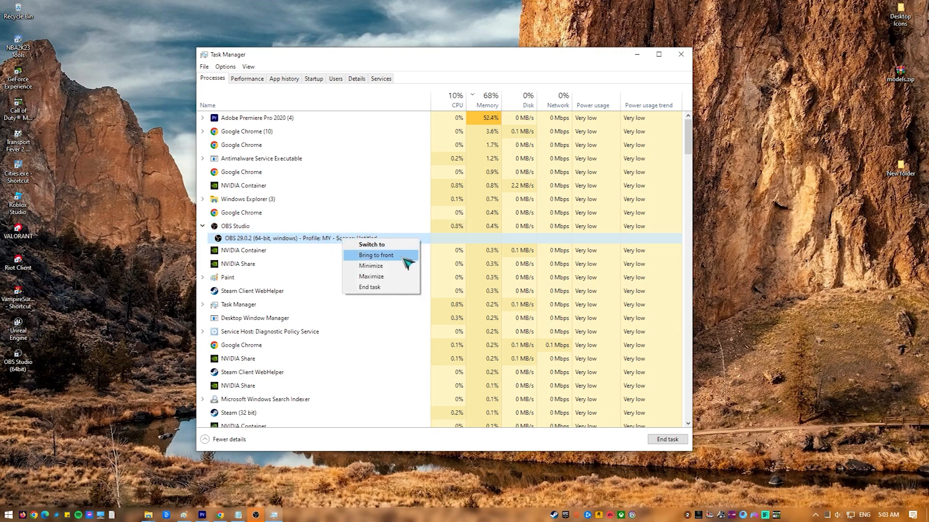
pyautogui.moveTo(377, 291)
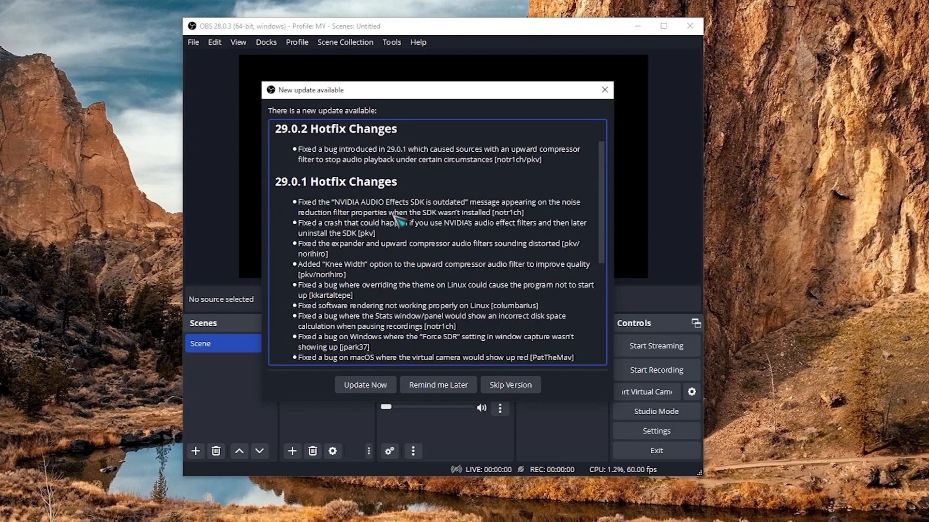
# - Install the OBS Studio 29.0.2 update, approve the UAC prompt, and read the release notes
pyautogui.scroll(3)
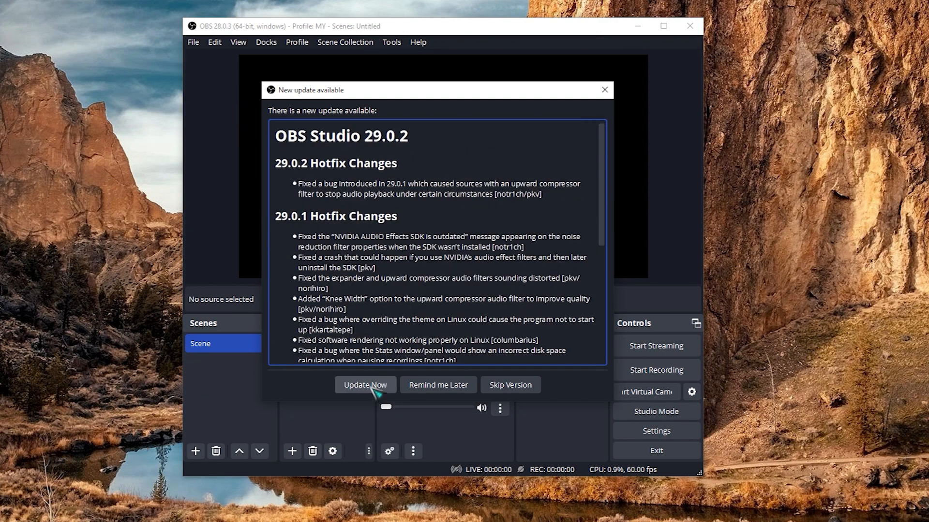
pyautogui.click(365, 384)
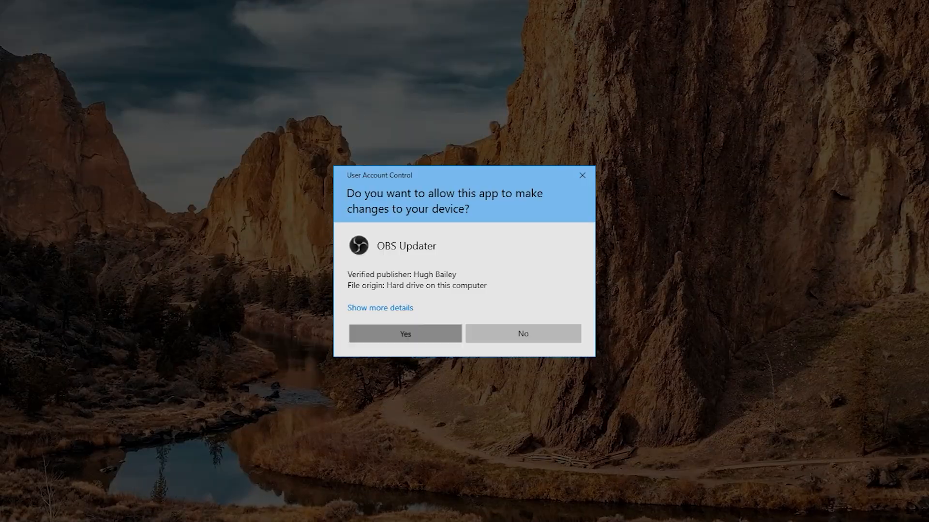
pyautogui.click(405, 333)
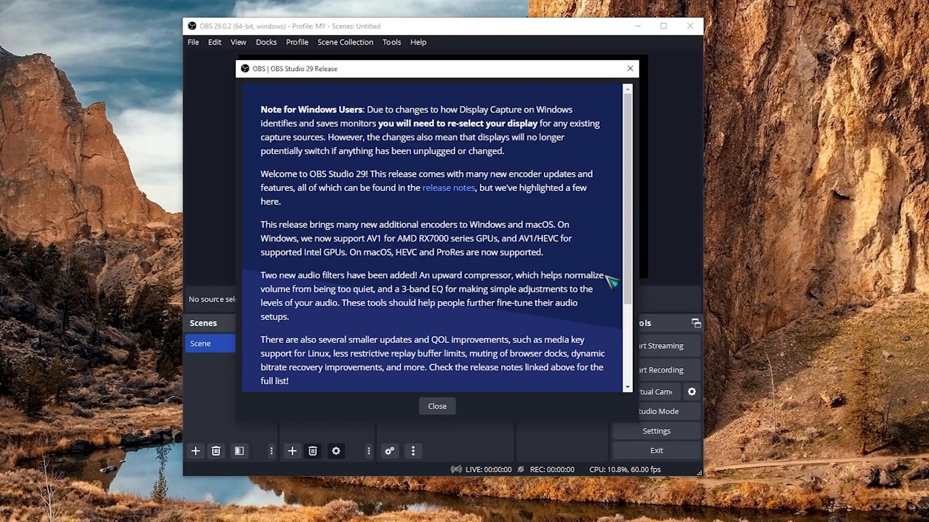
pyautogui.scroll(-3)
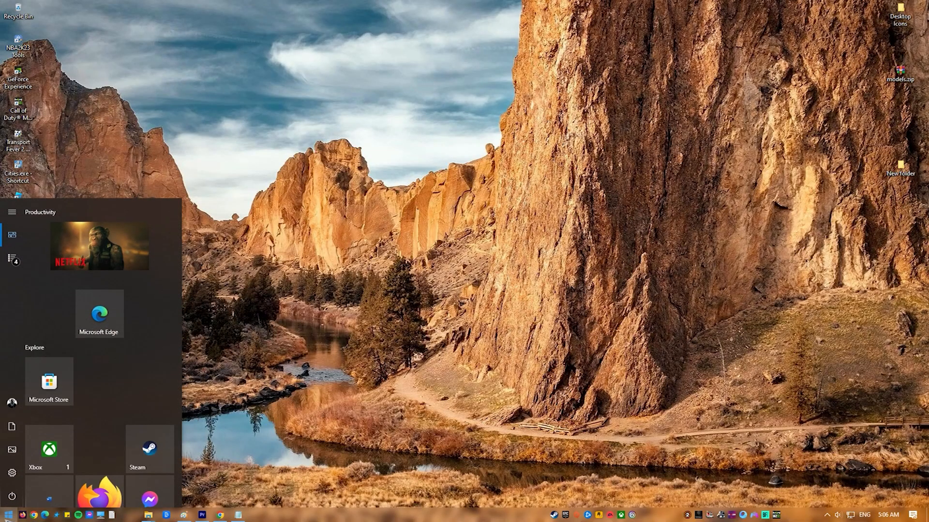
# - Search 'update' from Start and open Windows Update to check for updates
pyautogui.write('update')
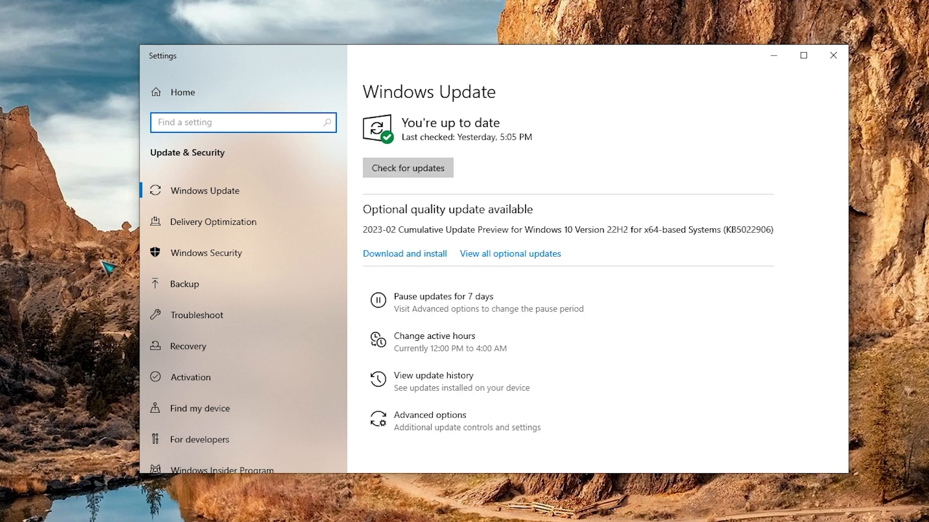
pyautogui.click(407, 168)
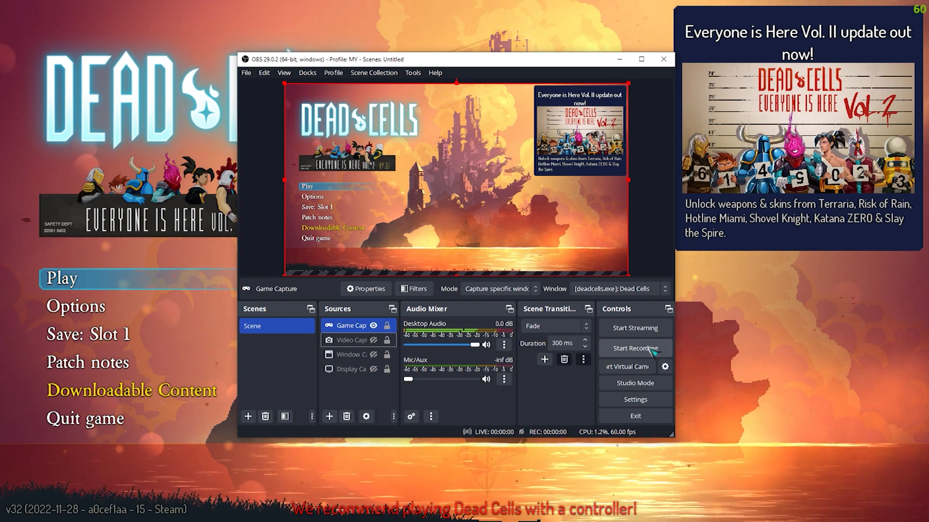
# - Start recording the Dead Cells game capture in OBS
pyautogui.click(634, 348)
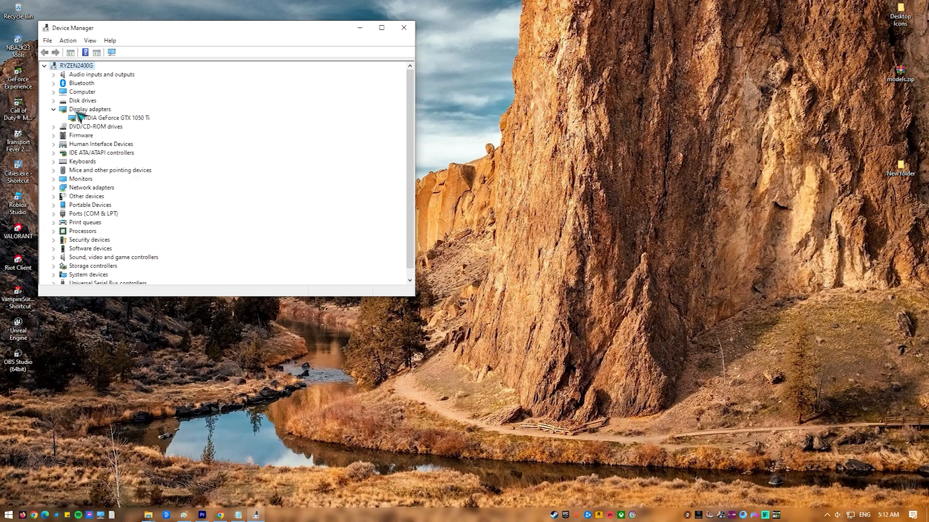
# - Update the NVIDIA GeForce GTX 1050 Ti driver, searching automatically for drivers
pyautogui.rightClick(110, 117)
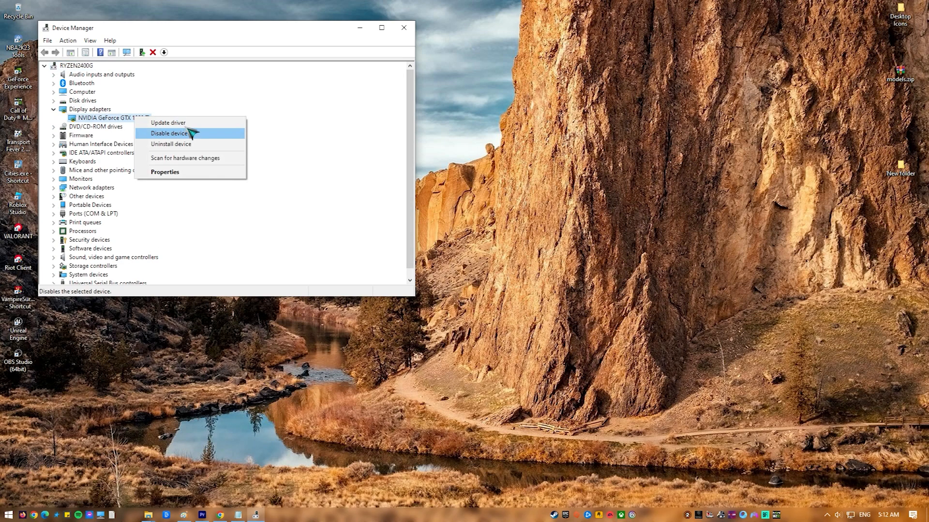
pyautogui.click(168, 123)
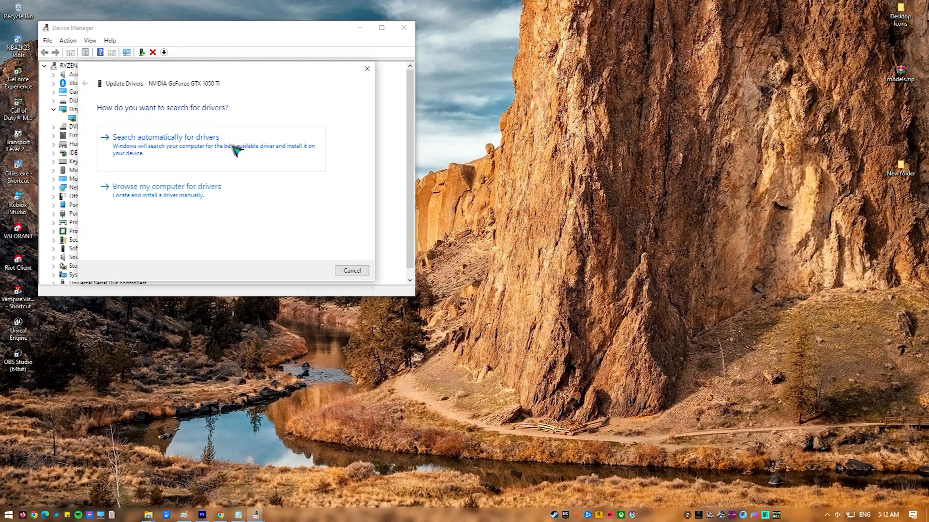
pyautogui.click(166, 137)
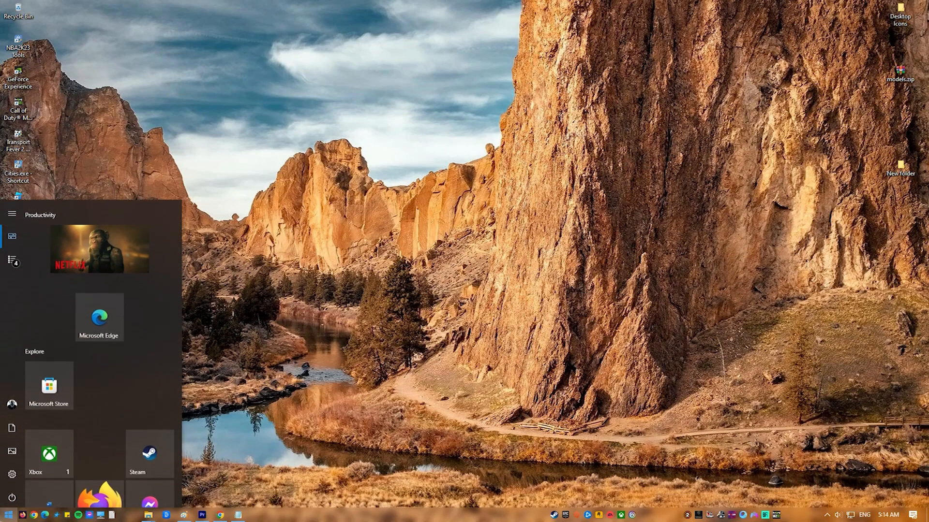
# - Search 'firewall' and add the OBS program to the firewall's allowed apps list
pyautogui.write('firewa')
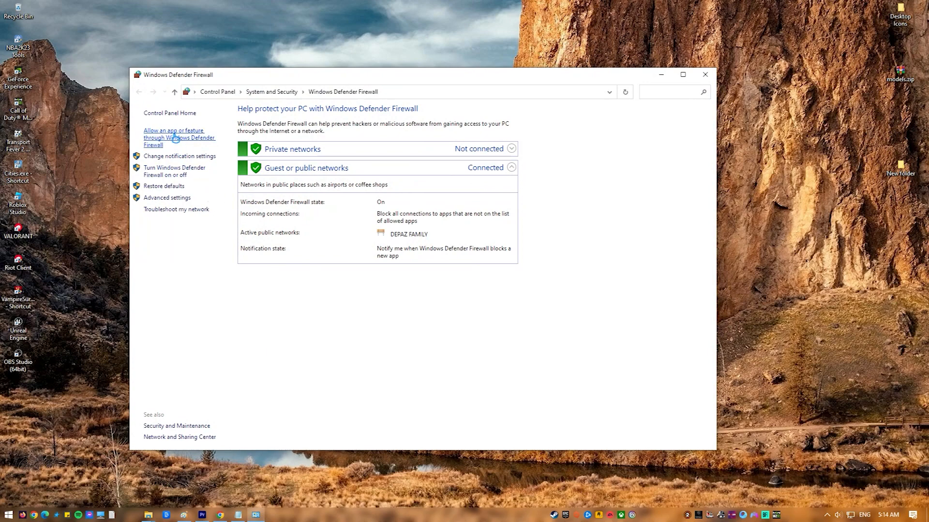
pyautogui.click(179, 137)
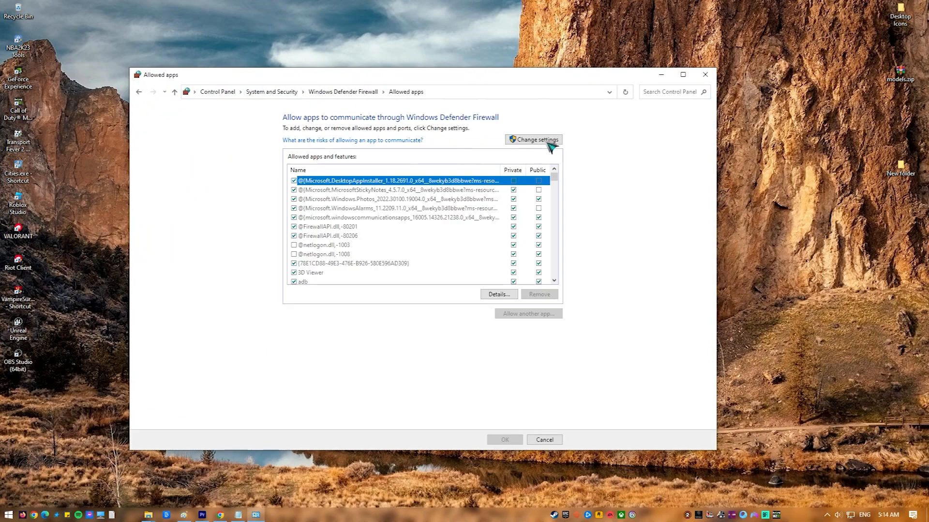
pyautogui.click(532, 139)
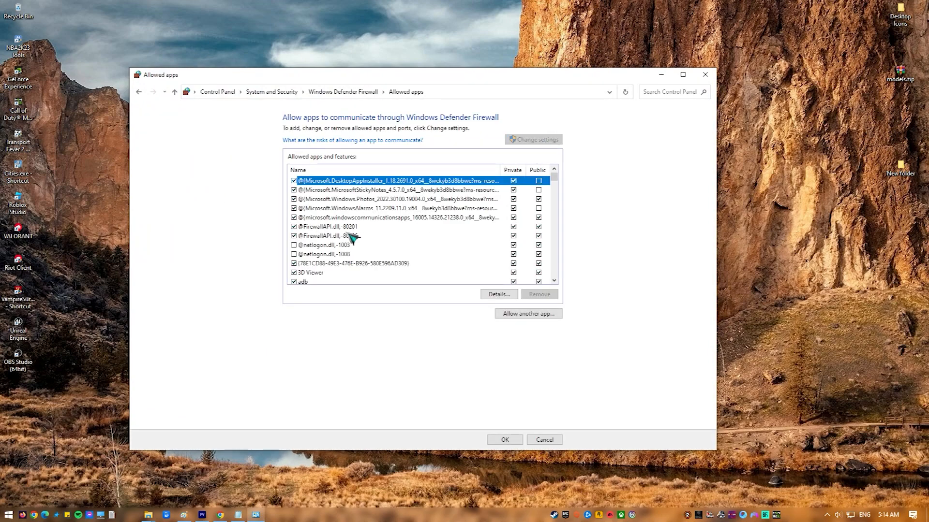
pyautogui.scroll(-3)
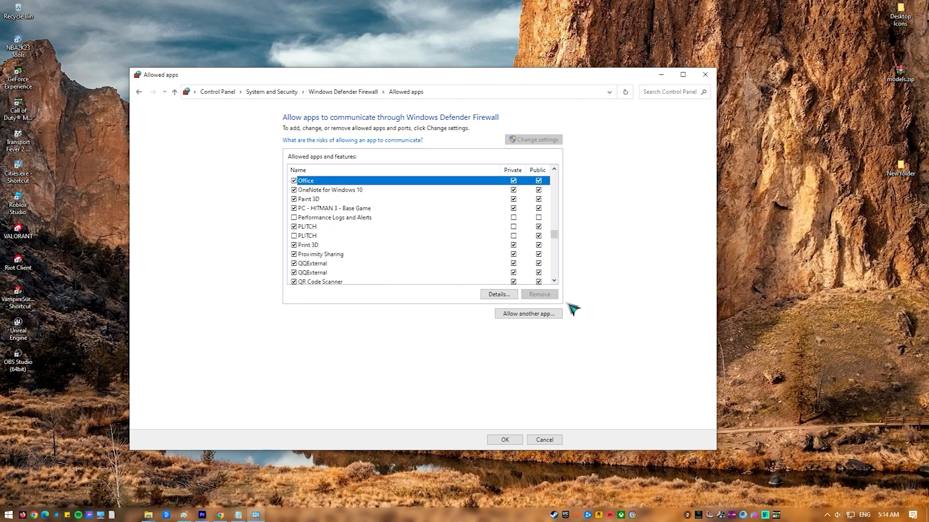
pyautogui.click(527, 313)
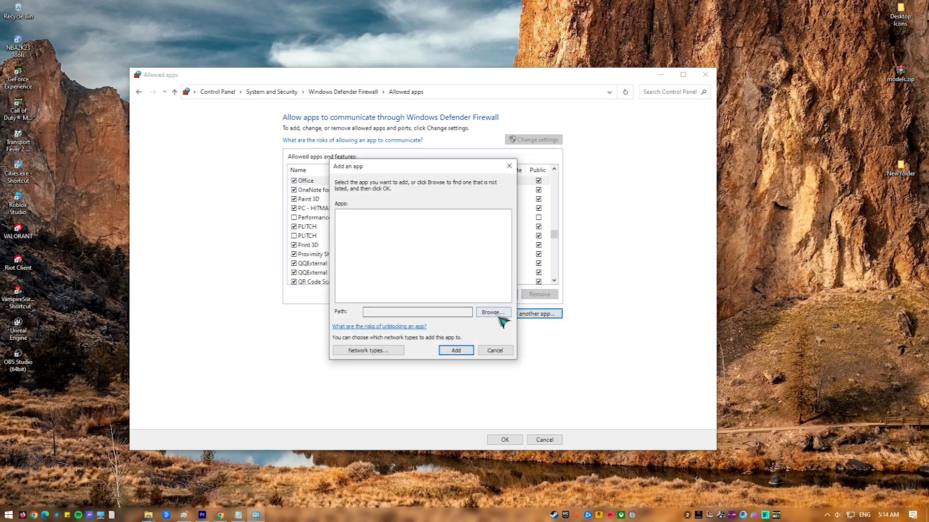
pyautogui.click(492, 313)
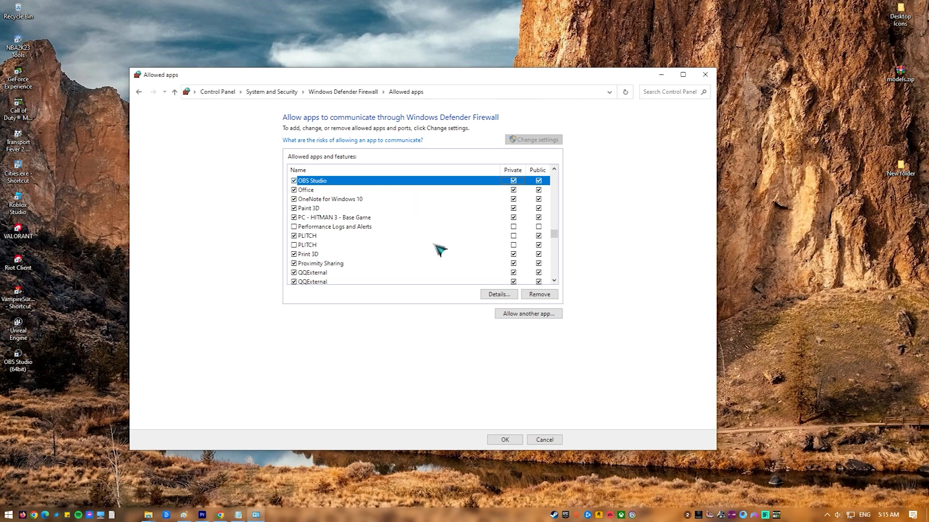
pyautogui.moveTo(446, 263)
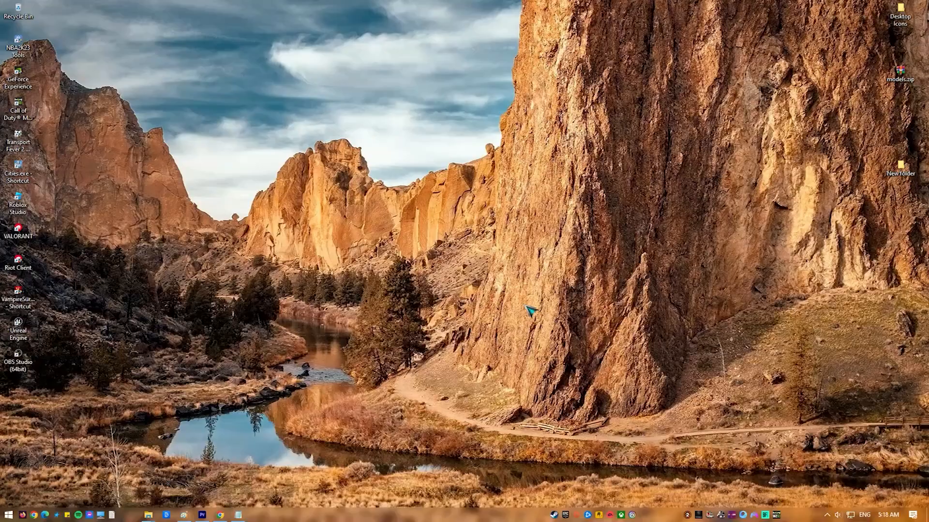
# - Open the Properties of the OBS Studio (64bit) desktop shortcut
pyautogui.rightClick(18, 363)
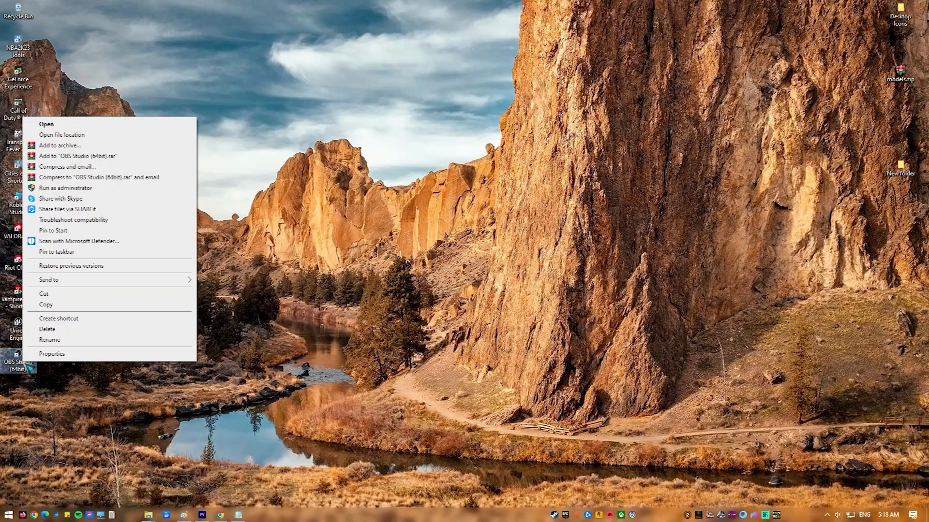
pyautogui.click(52, 353)
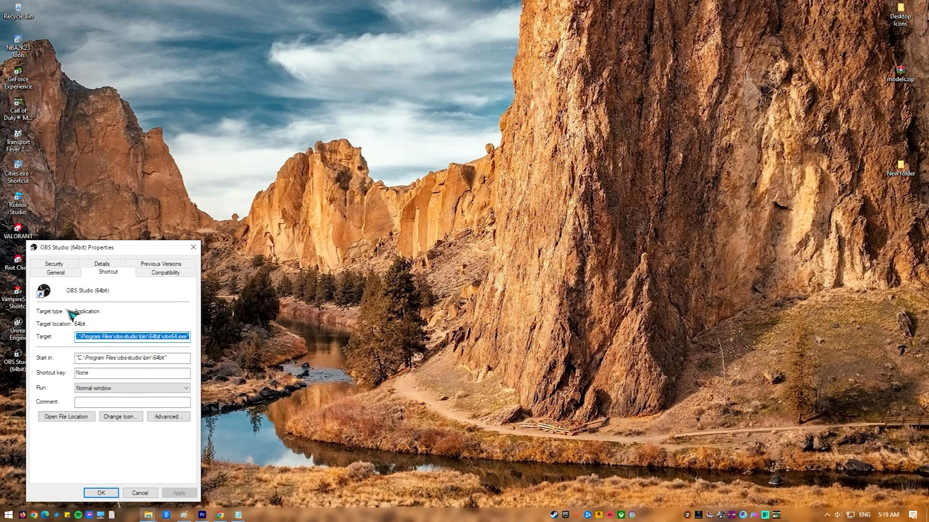
pyautogui.click(166, 272)
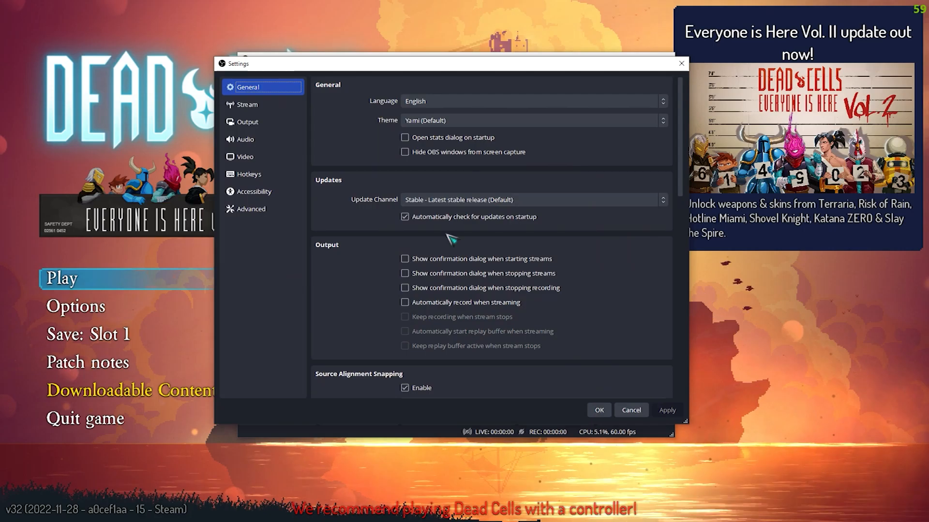
pyautogui.click(245, 156)
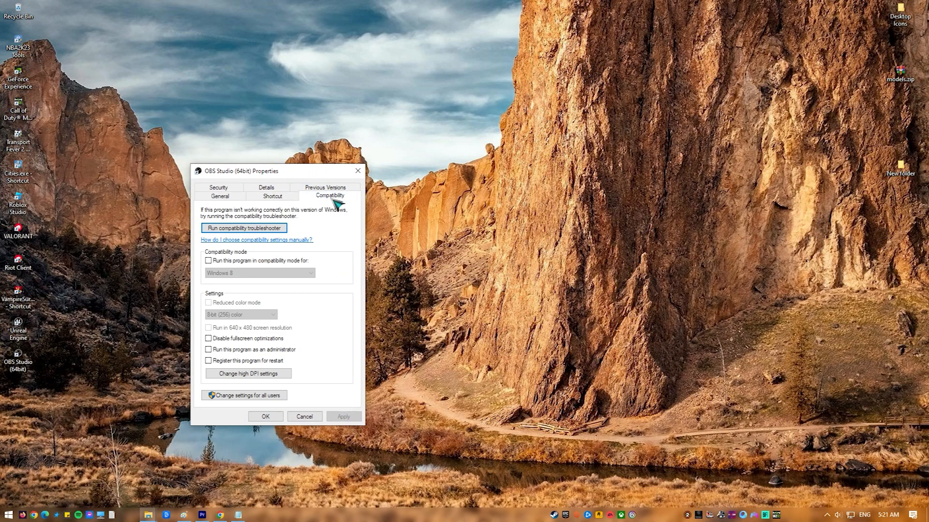
# - Enable 'Run this program as an administrator' for the OBS shortcut, apply, and close its properties
pyautogui.click(208, 350)
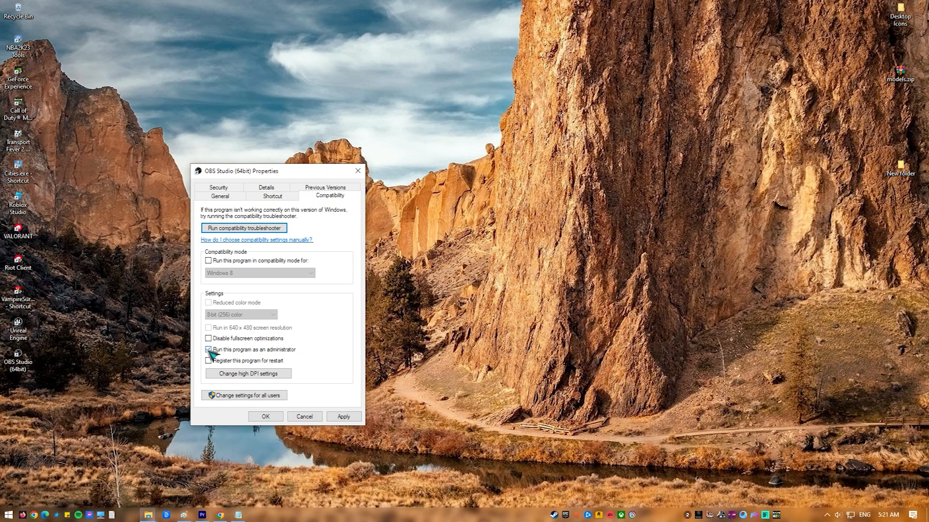
pyautogui.click(208, 349)
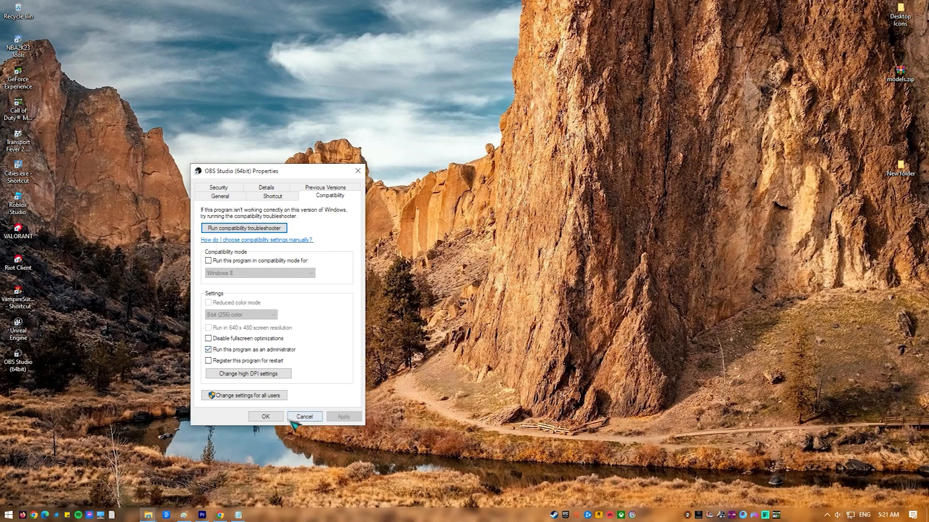
pyautogui.click(304, 416)
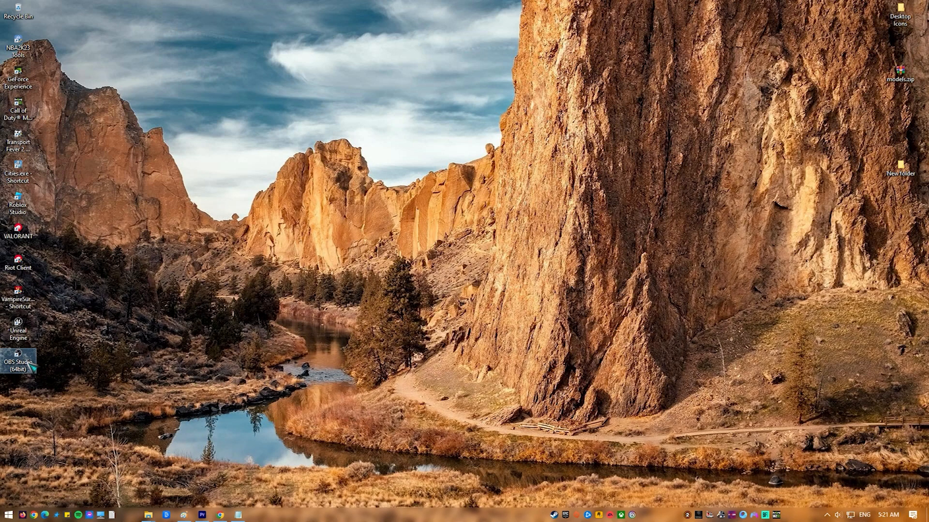
pyautogui.click(7, 514)
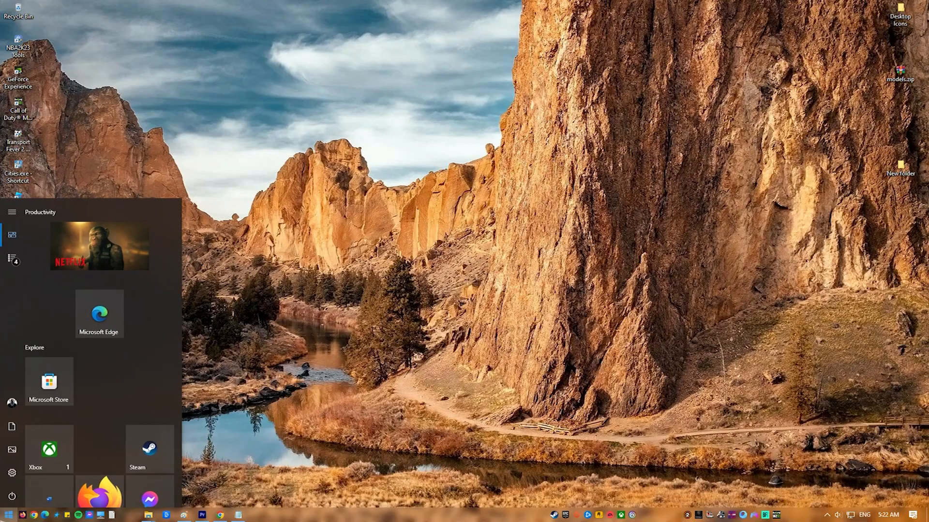
# - Open Control Panel's installed programs list and start uninstalling OBS Studio 26.0.2
pyautogui.write('cobntro')
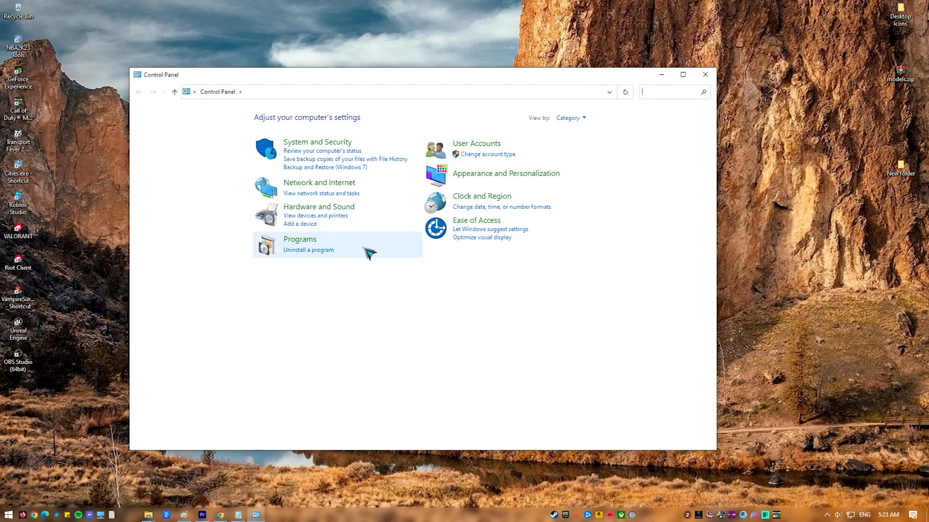
pyautogui.click(308, 249)
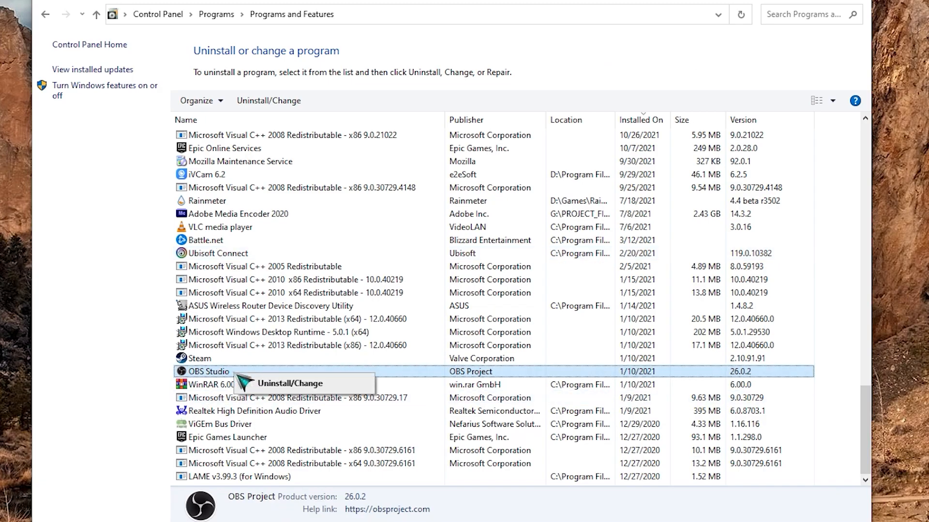
pyautogui.moveTo(370, 388)
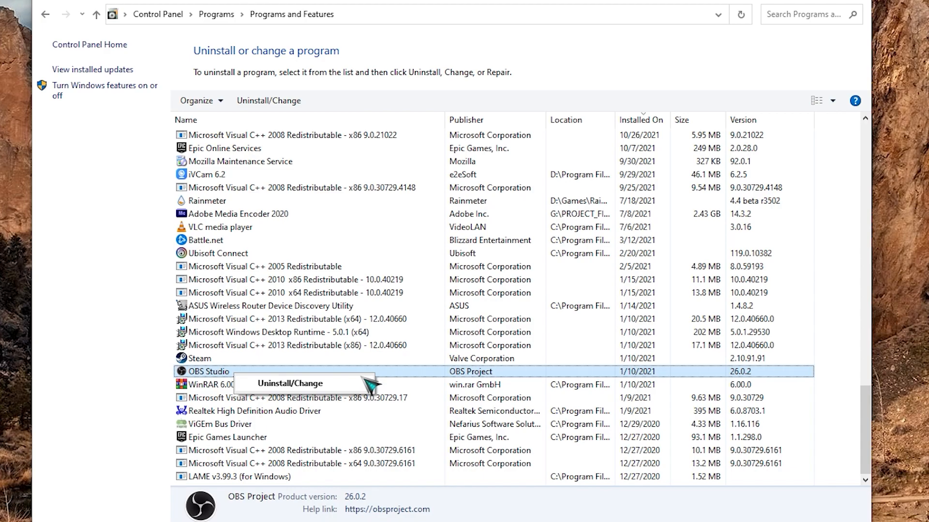
pyautogui.click(290, 383)
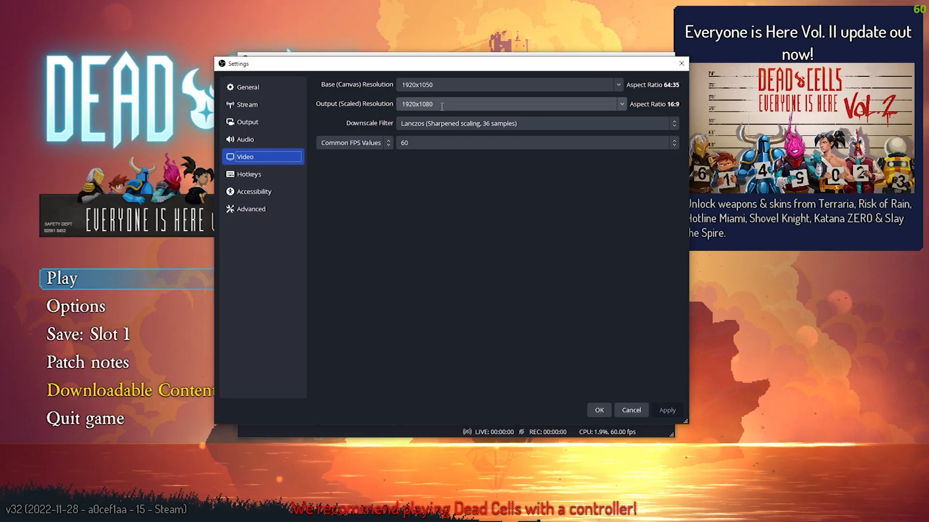
# - Review the Output recording settings: mp4, NVIDIA NVENC H.264, CBR 3500 Kbps
pyautogui.click(250, 208)
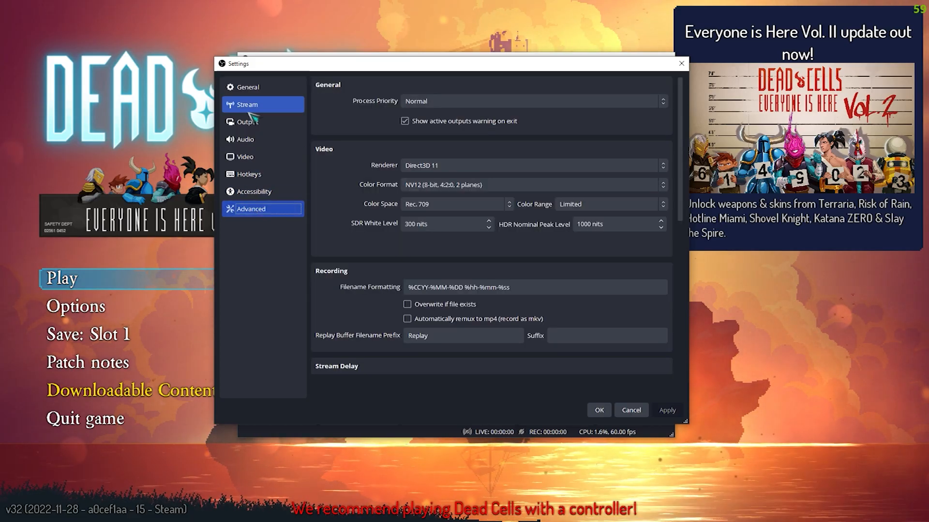
pyautogui.click(247, 121)
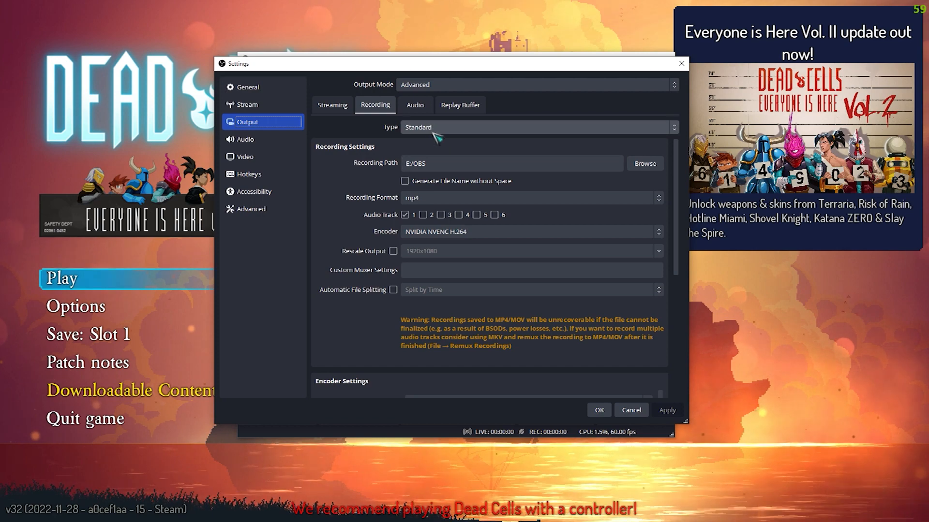
pyautogui.scroll(-3)
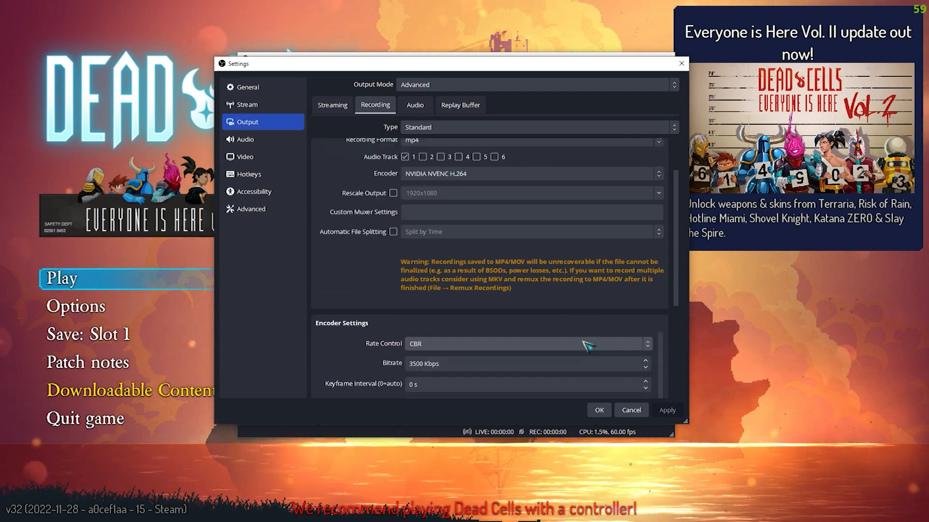